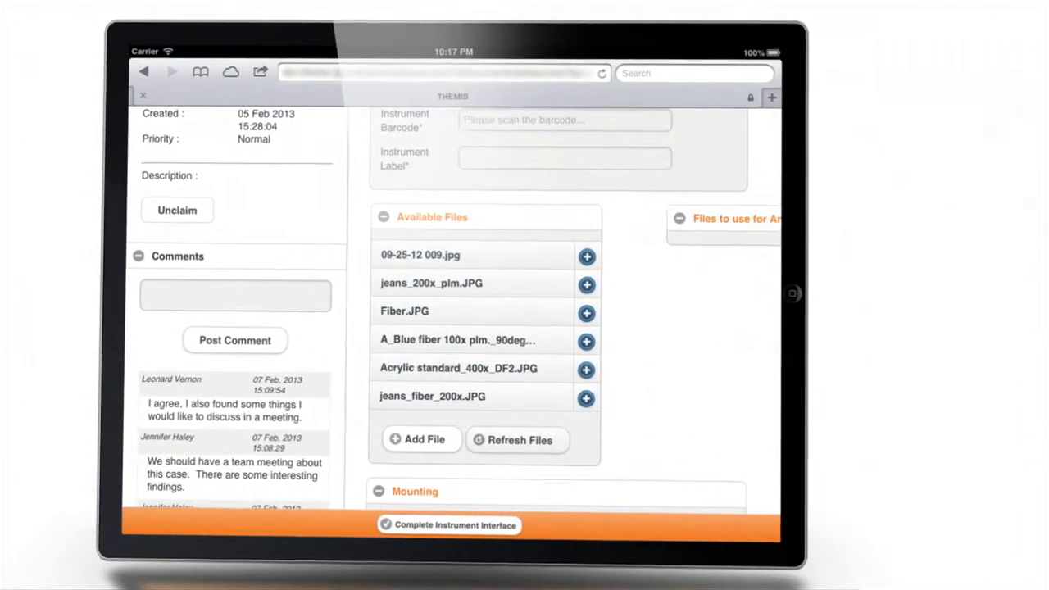
# - View the Document Details of the jeans_fiber_200x.JPG fibre microscope image
pyautogui.click(587, 400)
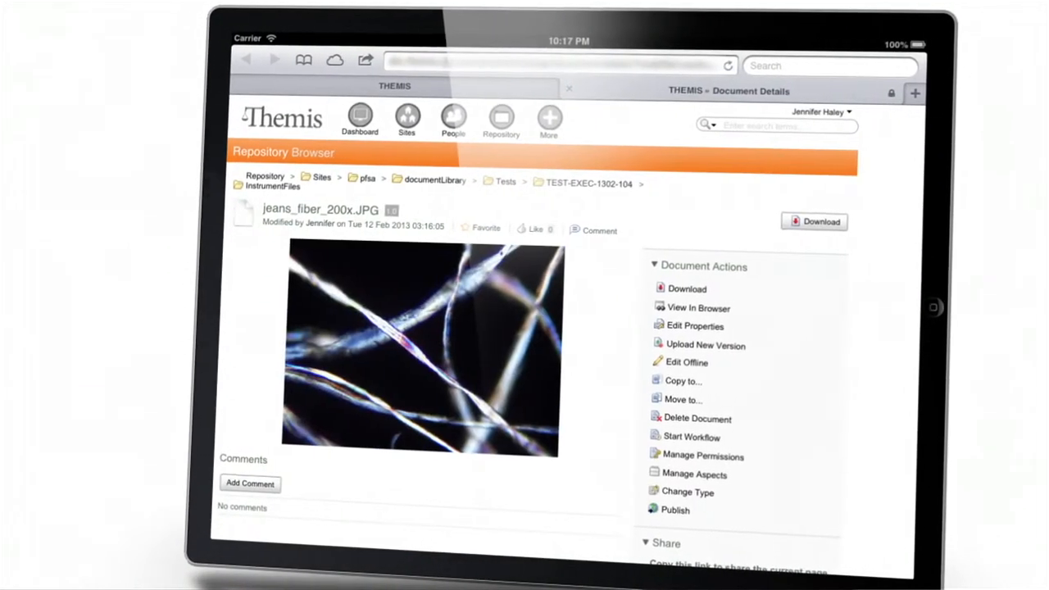
# - Start an ELISA Panel Benzodiazepines batch (TOX-1302-269) from the RJ Lee Forensics Lab dashboard
pyautogui.scroll(-3)
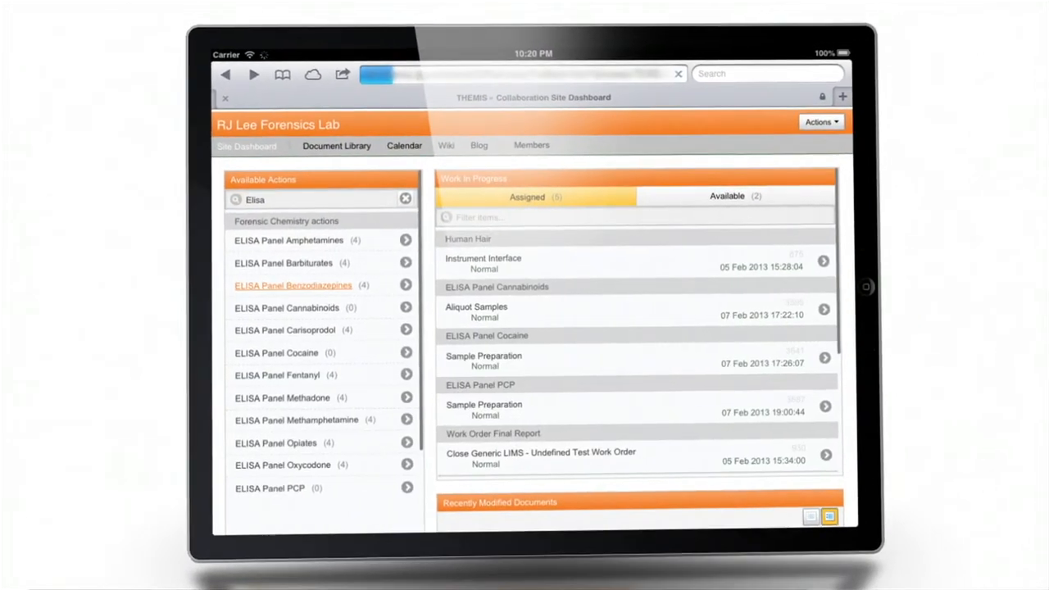
pyautogui.click(291, 285)
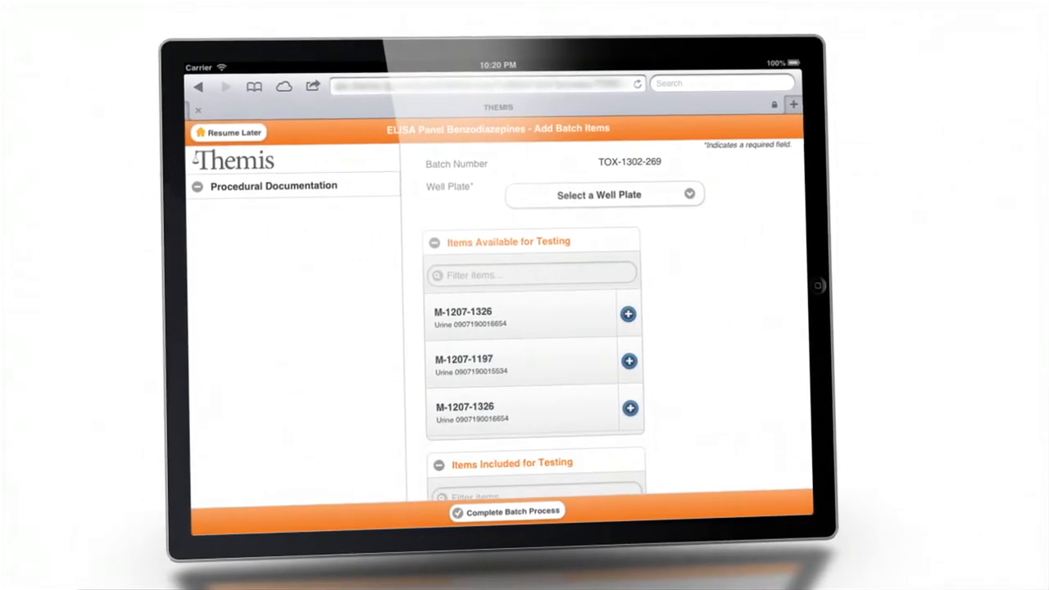